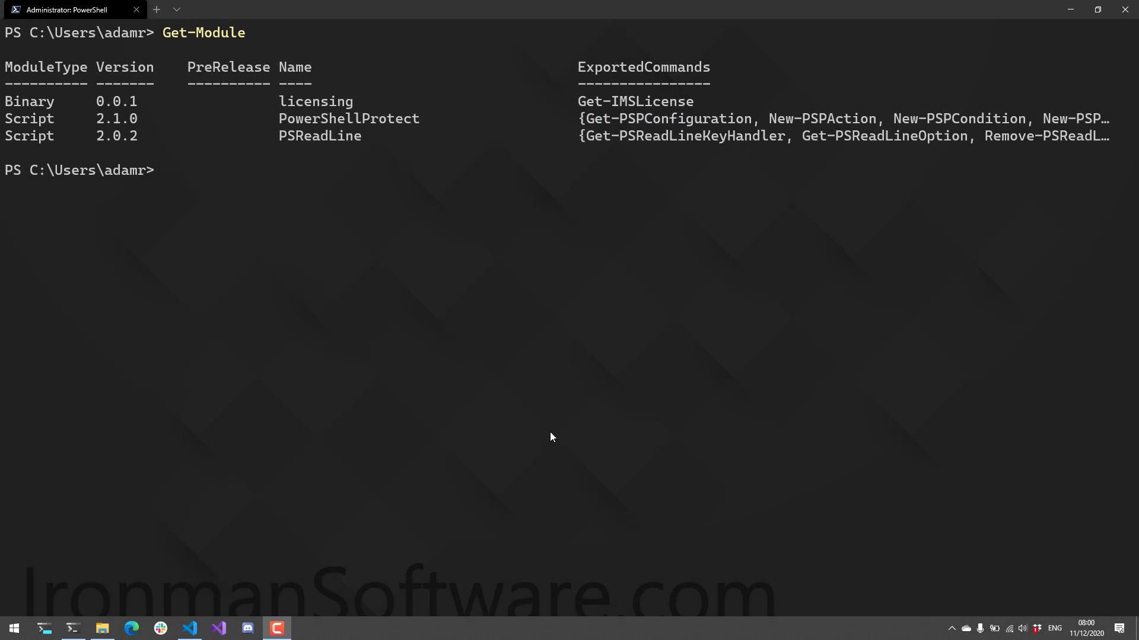
mouse_move(577, 443)
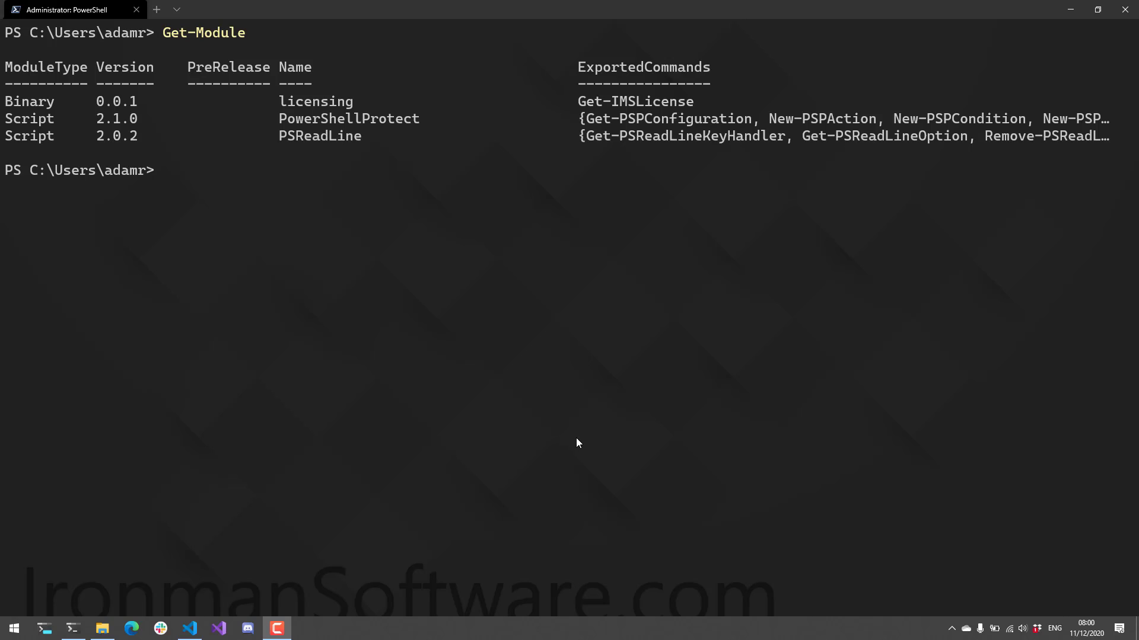
mouse_move(588, 450)
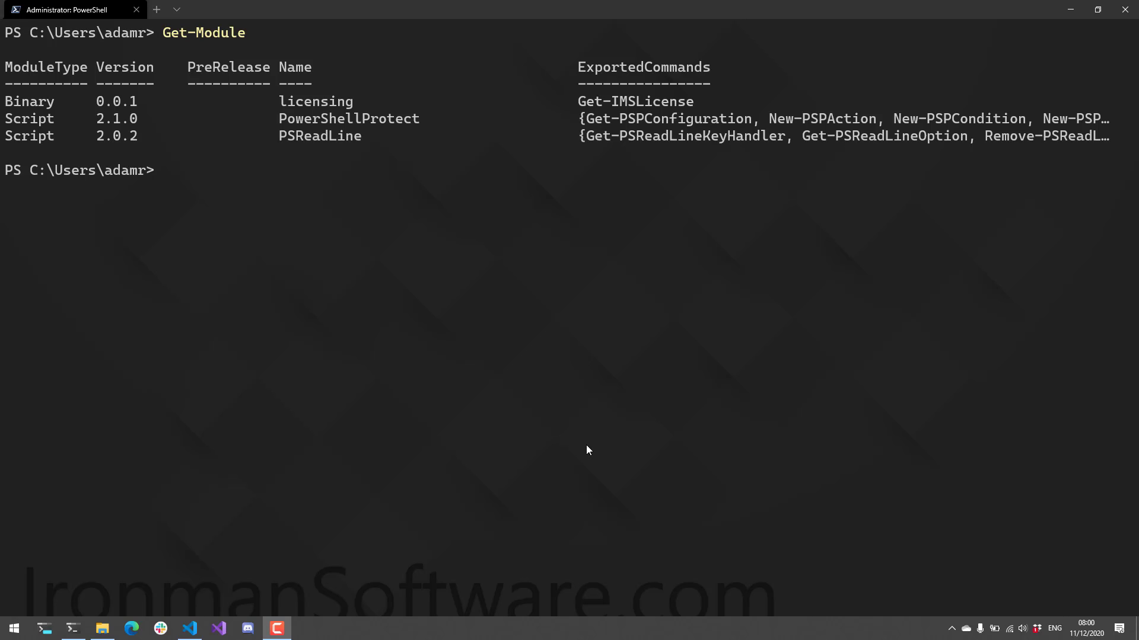
After Get-Module lists PowerShellProtect, begin typing the Install- command.
text(Install-)
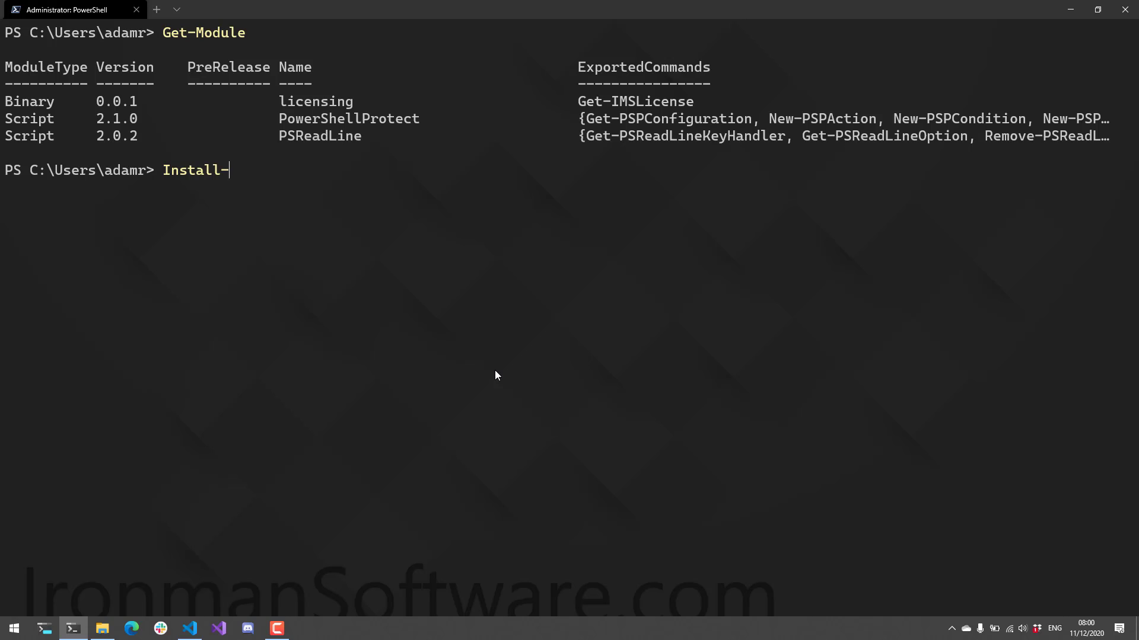
Run Install-PowerShellProtect so PowerShell Protect reports watching for known exploits.
text(PowerShellProtect)
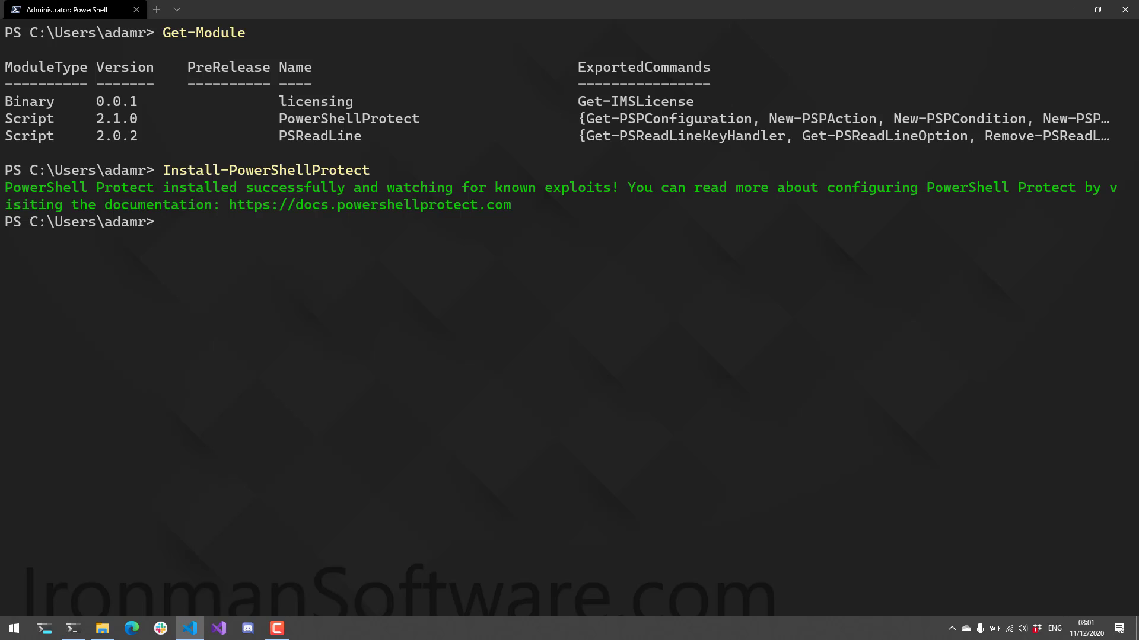
mouse_move(672, 124)
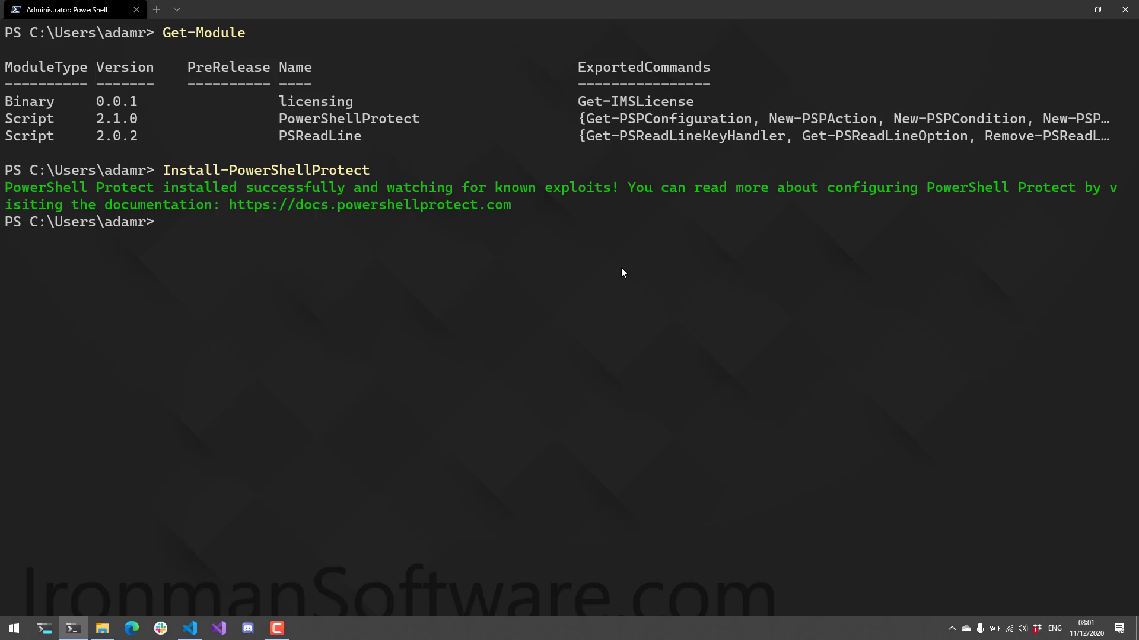
mouse_move(323, 60)
text($Config = New-PSPConfiguration -License $License)
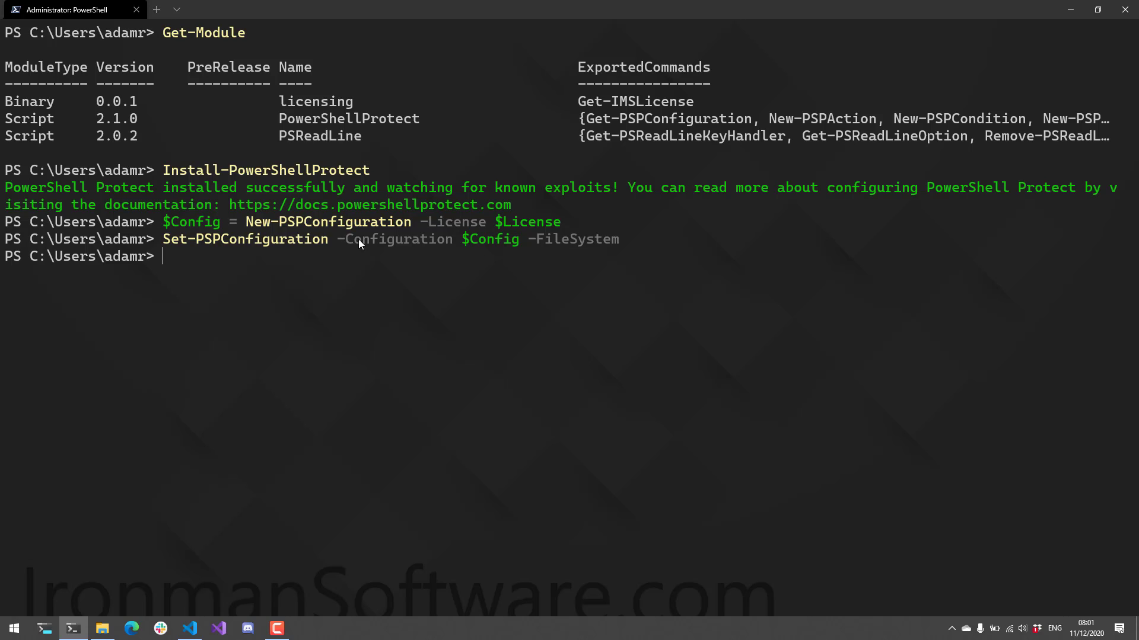
mouse_move(688, 303)
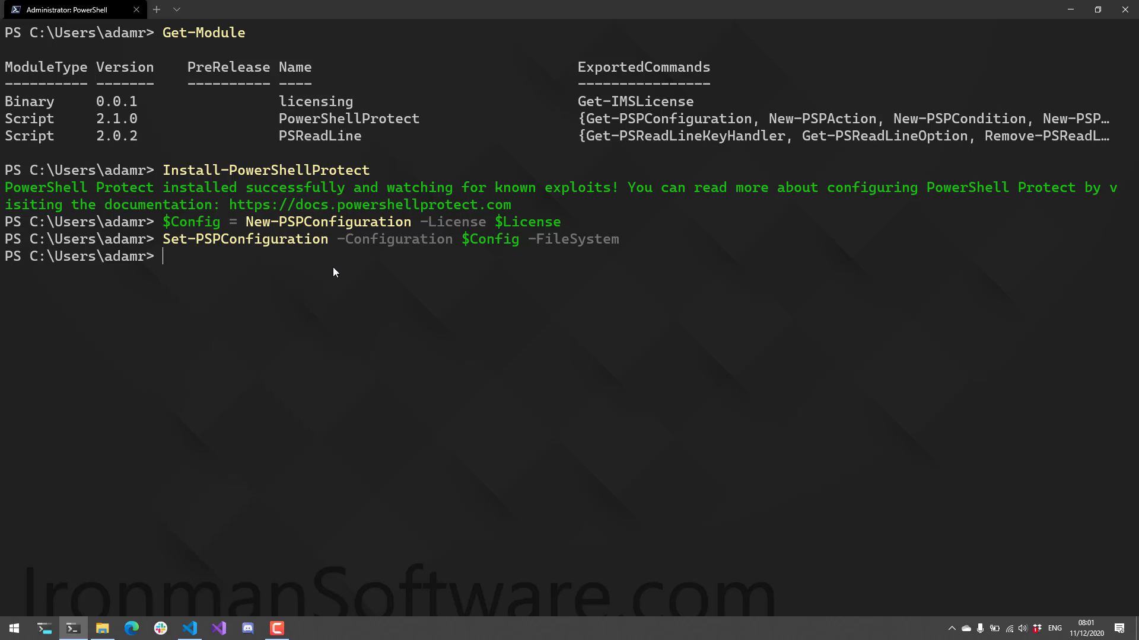
mouse_move(213, 398)
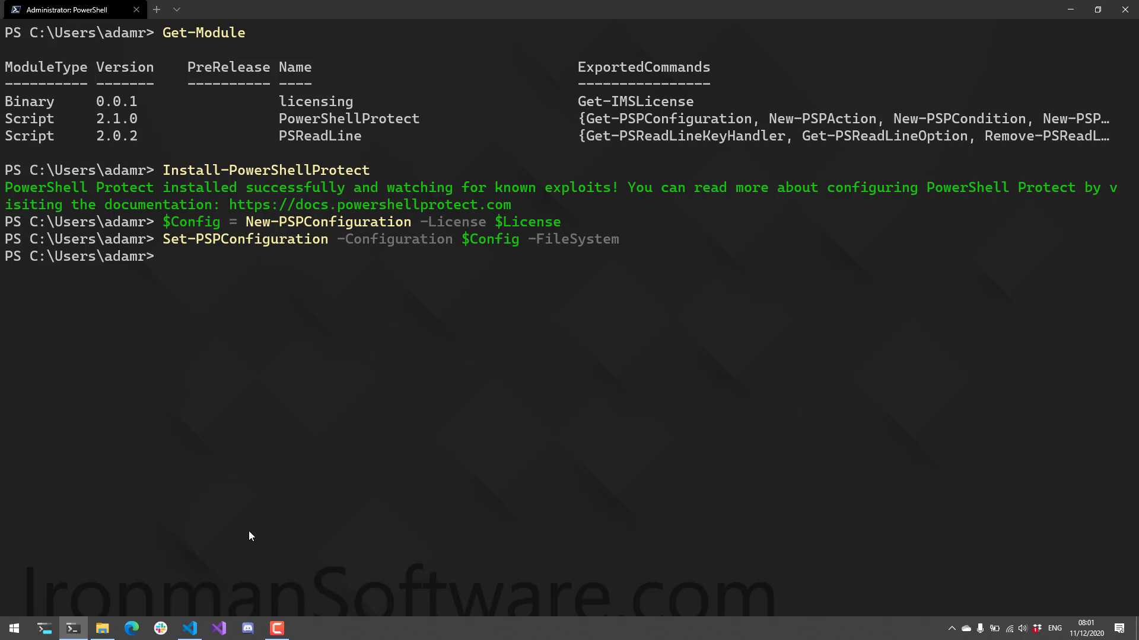
Launch Windows PowerShell and run invoke-expression, which AMSI blocks by admin policy.
click(13, 627)
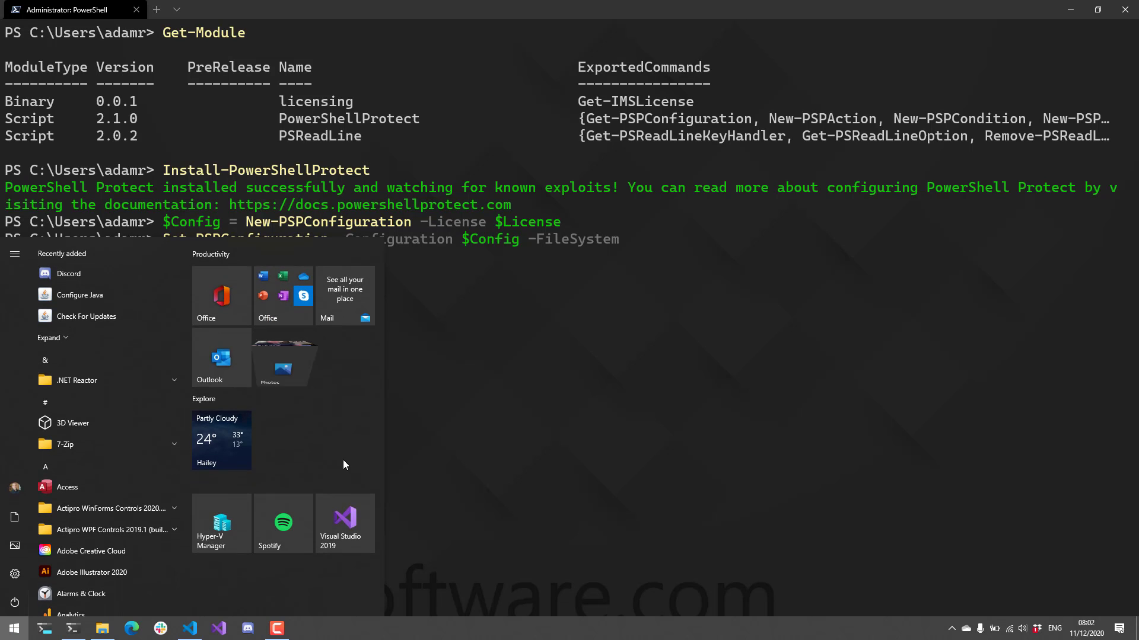
text(windows PowerShell)
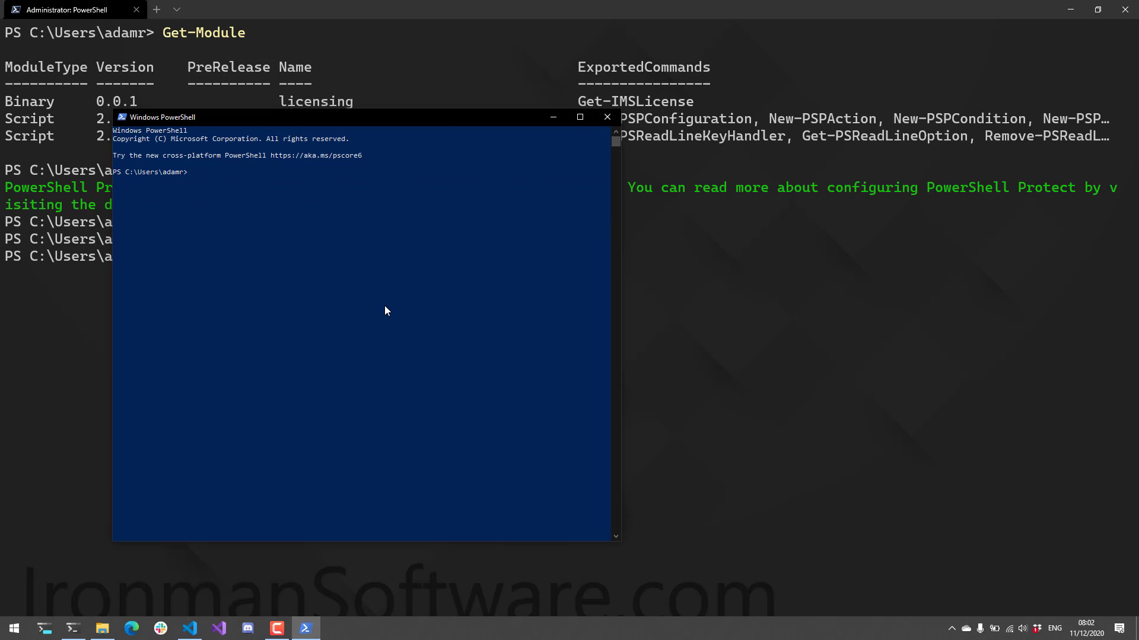
text(invoke-expression)
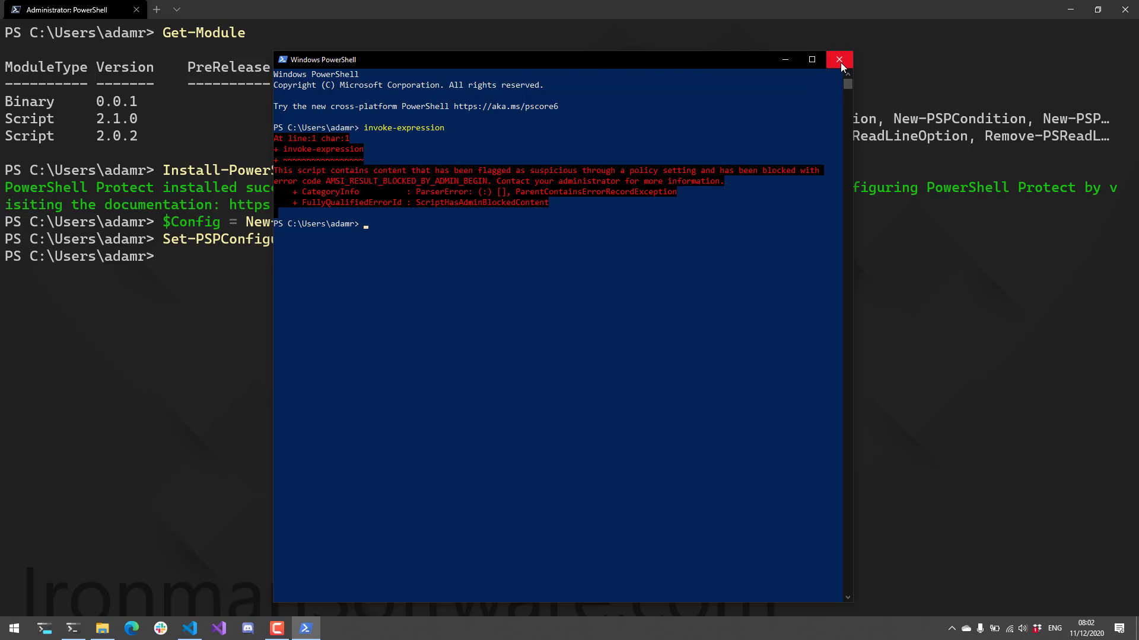
click(839, 60)
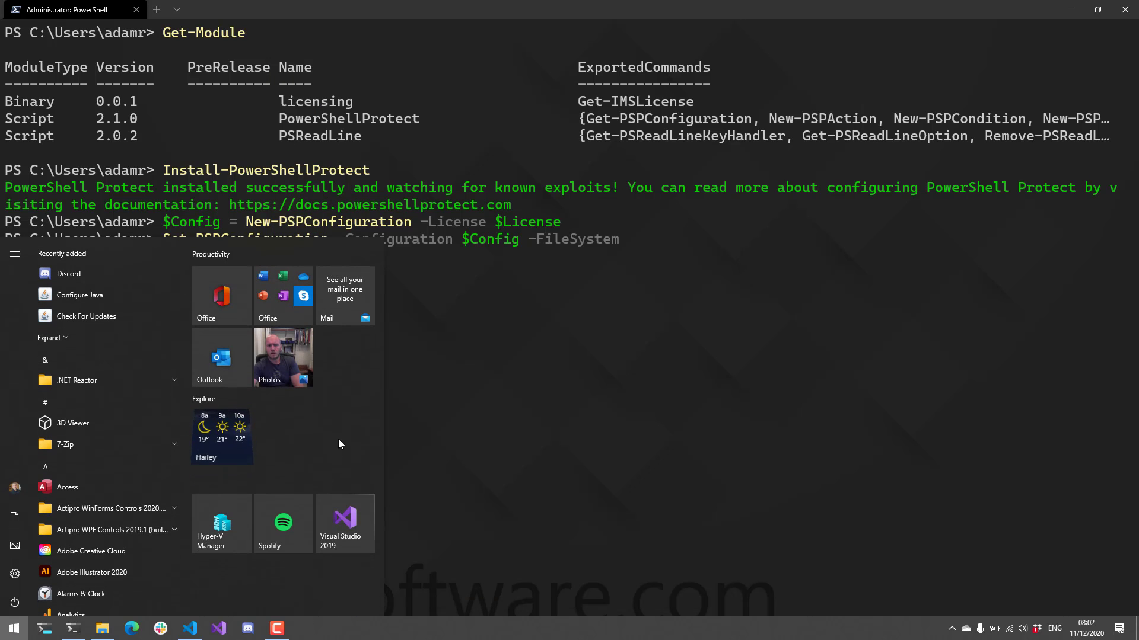
text(power)
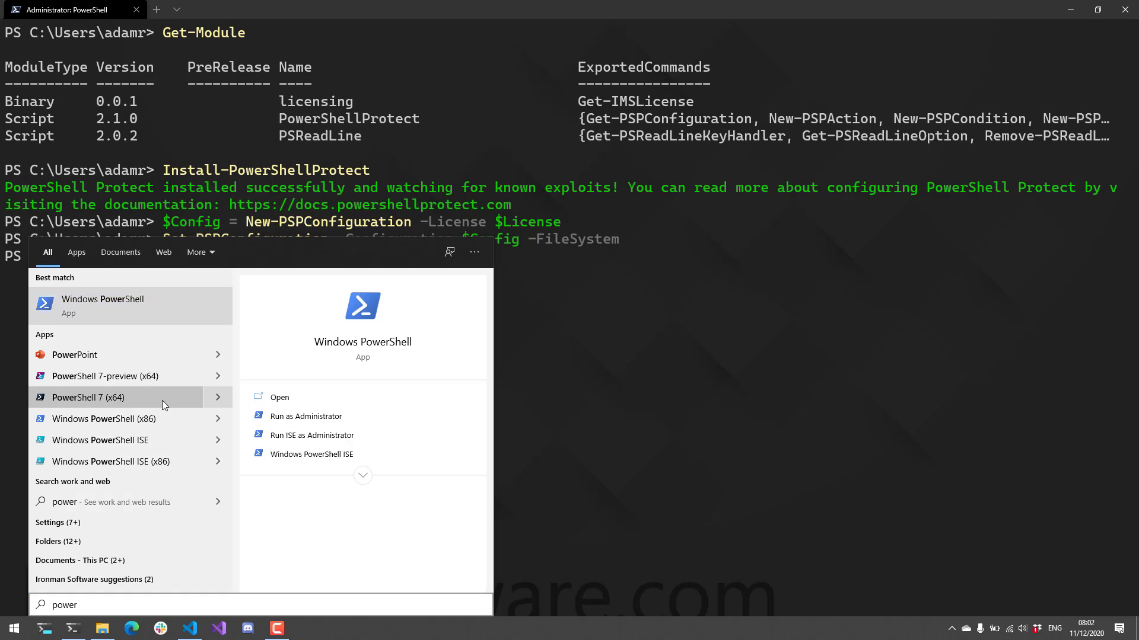
click(88, 397)
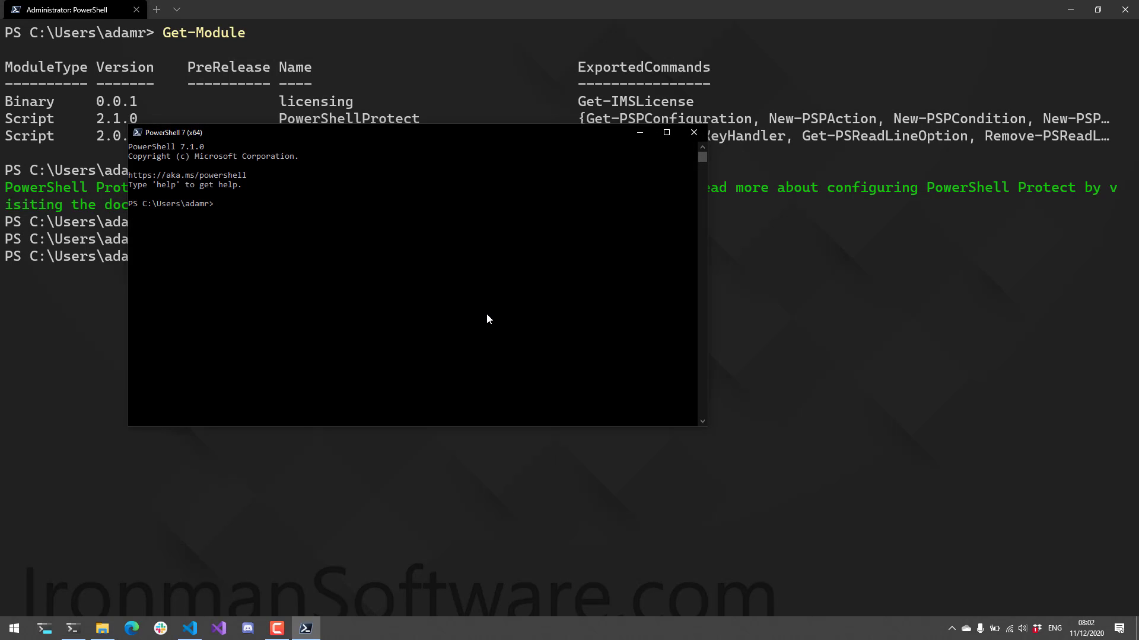
text(i)
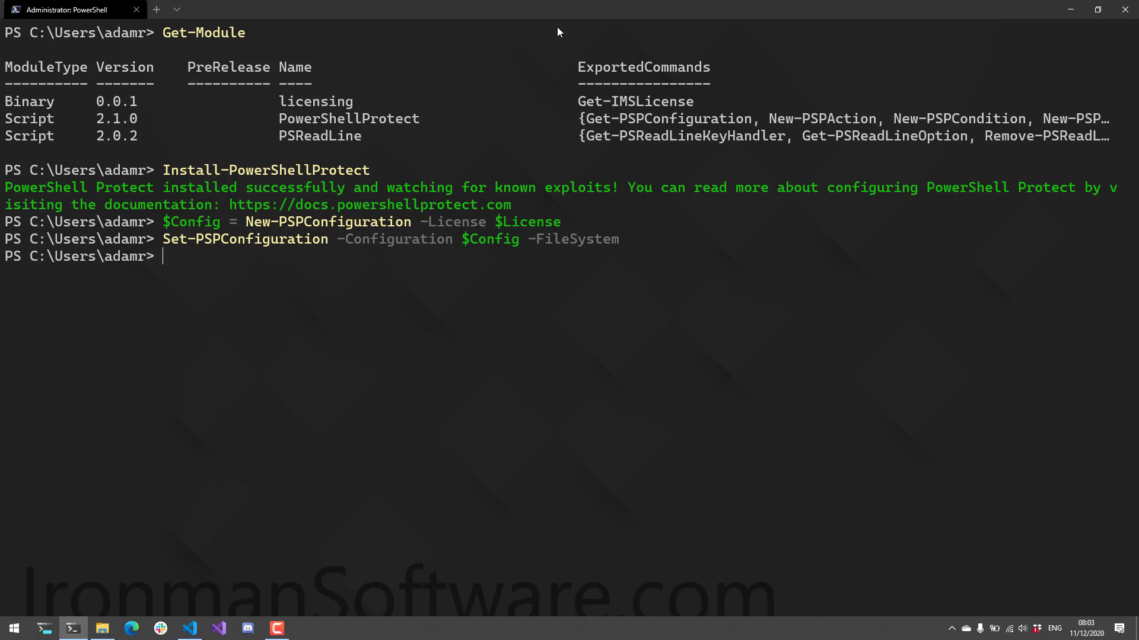
Type a $Condition matching scripts containing \\corp\human-resources with New-PSPCondition.
text($Condition = New-PSPCondition -Property "script" -Contains -Value "\\corp\human-resources")
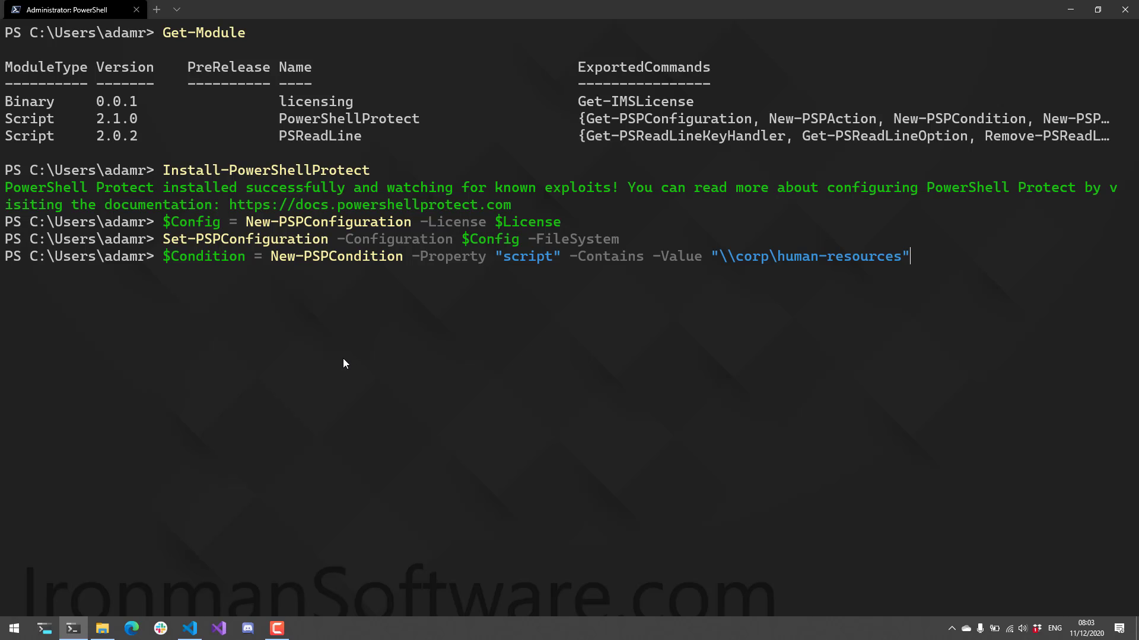
mouse_move(478, 379)
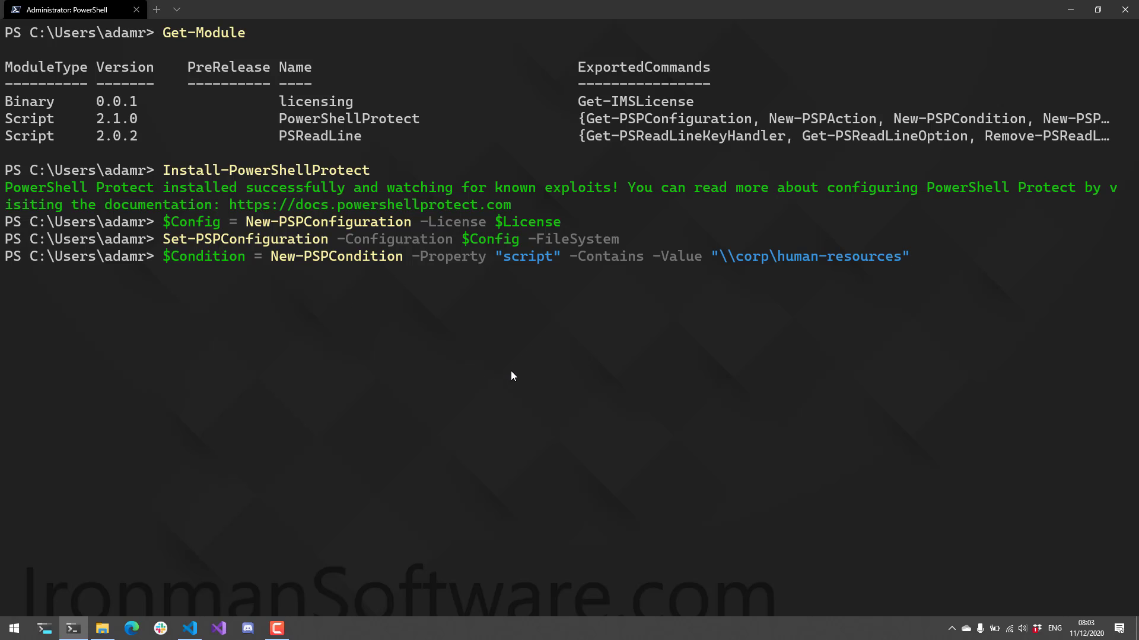
mouse_move(693, 379)
text($File = New-PSPAction -File -Path "C:\users\adamr\desktop\admincommands.txt" -Format "{script}")
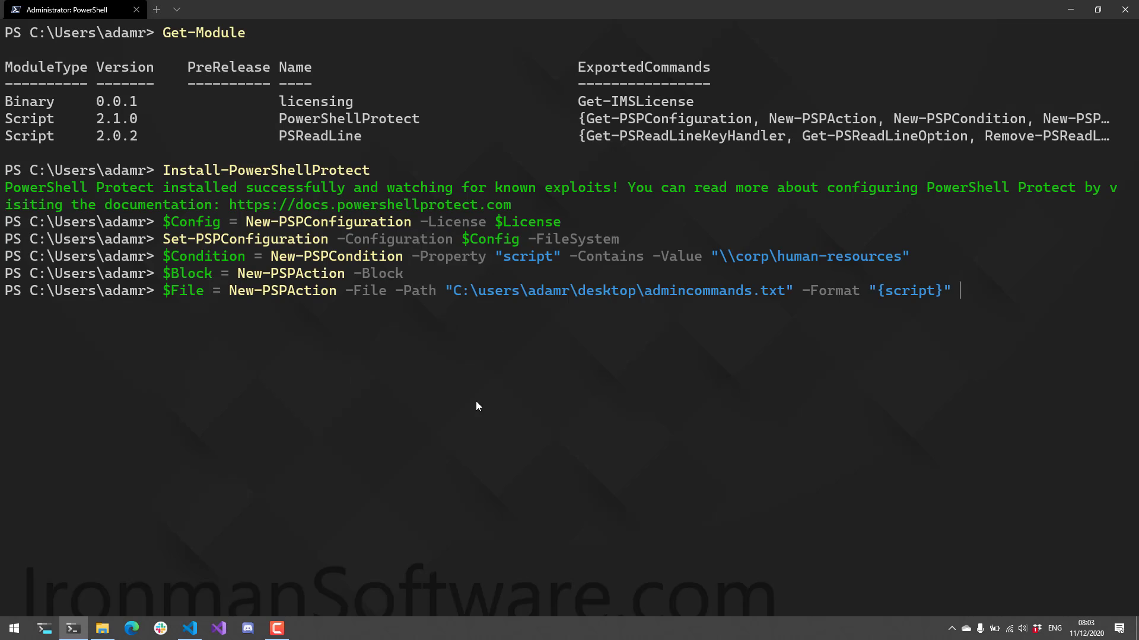
mouse_move(356, 343)
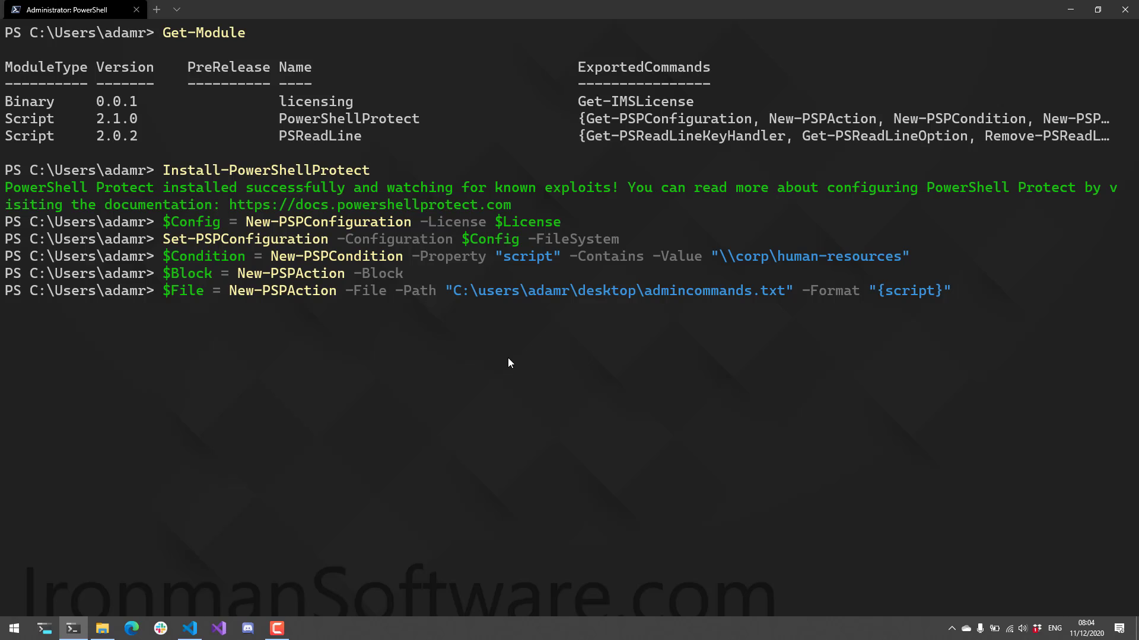
mouse_move(751, 333)
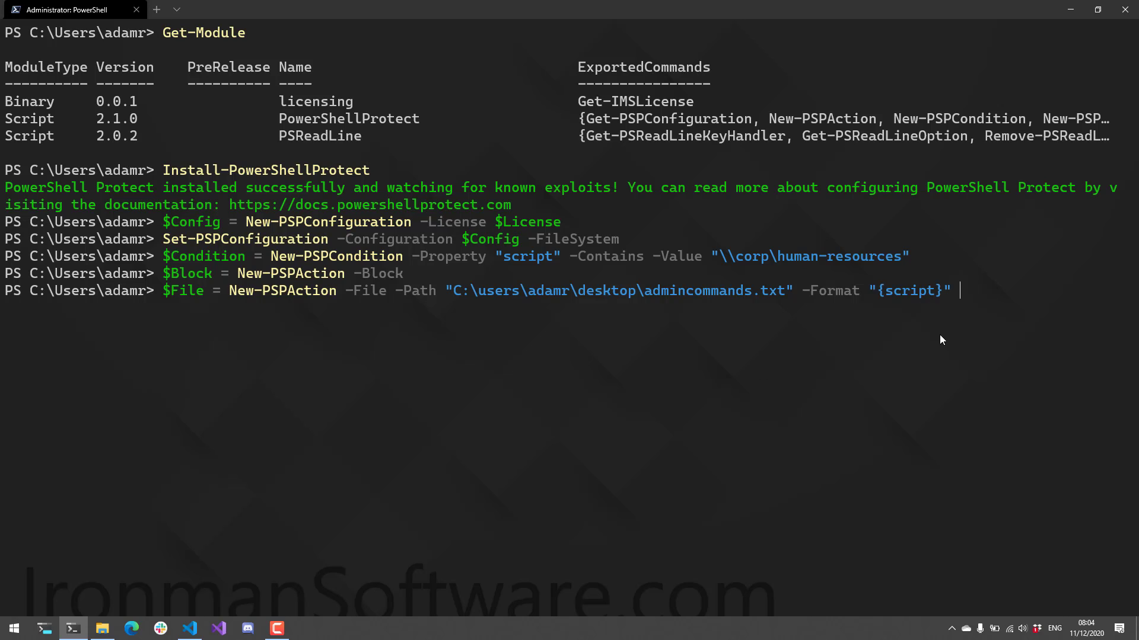
mouse_move(945, 352)
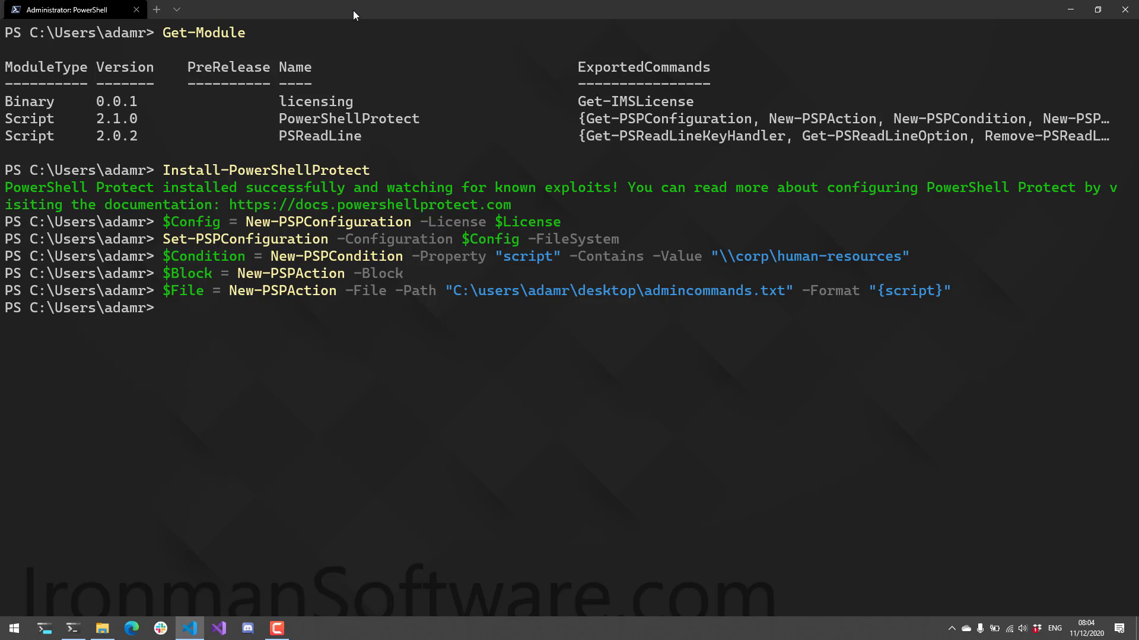
Create the "HR Share" rule and $Config, then test a New-PSDrive script returning AdminBlock.
text($Rule = New-PSPRule -Action @($Block, $File) -Condition $Condition -Name "HR Share")
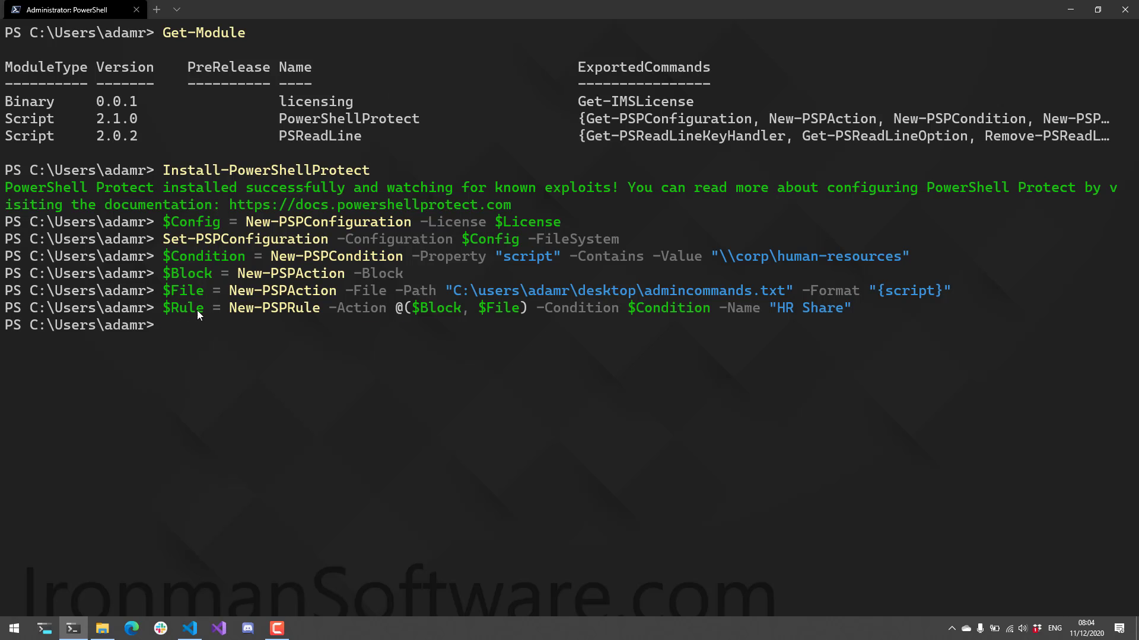
text($Config = New-PSPConfiguration -Action @($Block, $File) -Rule $Rule -License $License)
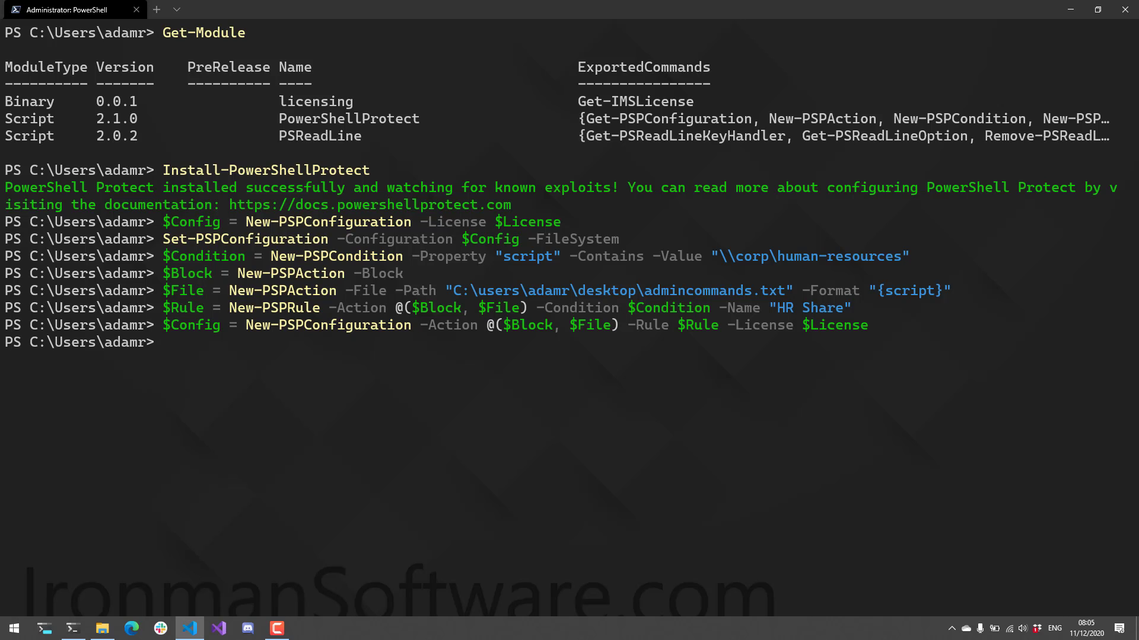
mouse_move(414, 57)
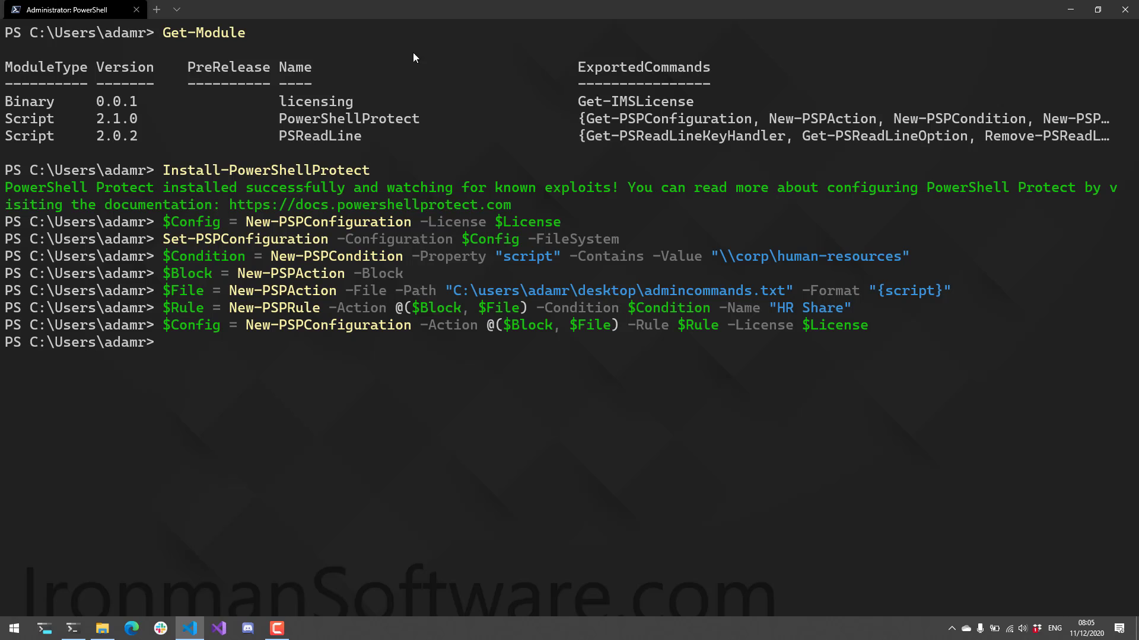
text(Test-PSPConfiguration  -Configuration $Config -ScriptBlock { New-PSDrive "\\corp\human-resources" })
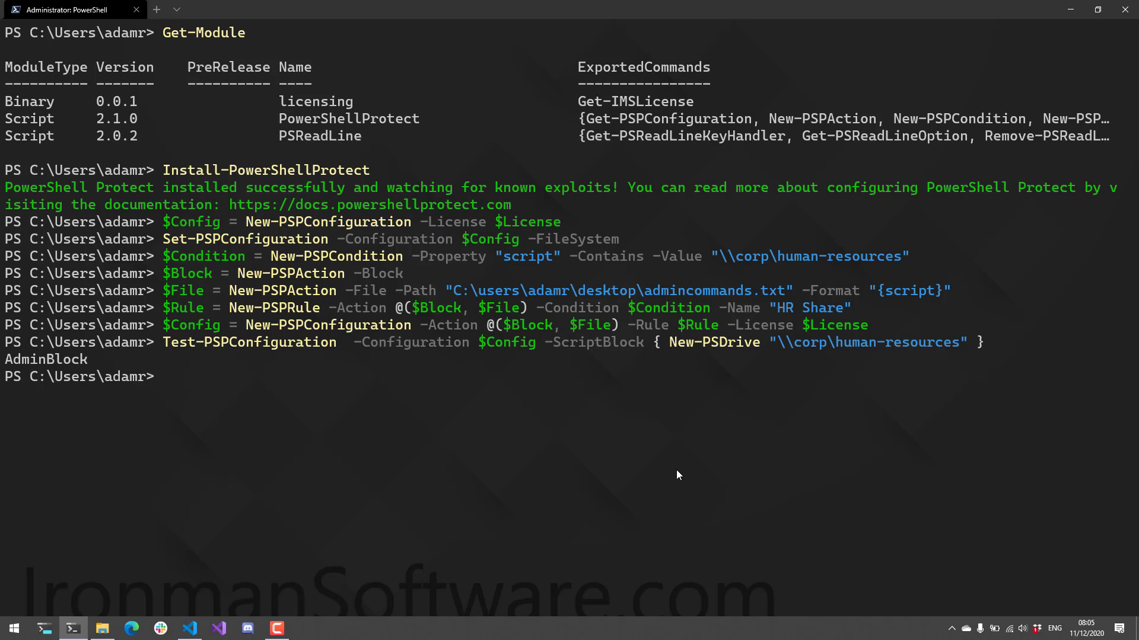
Show admincommands.txt to confirm the human-resources script was logged.
text(get-conte)
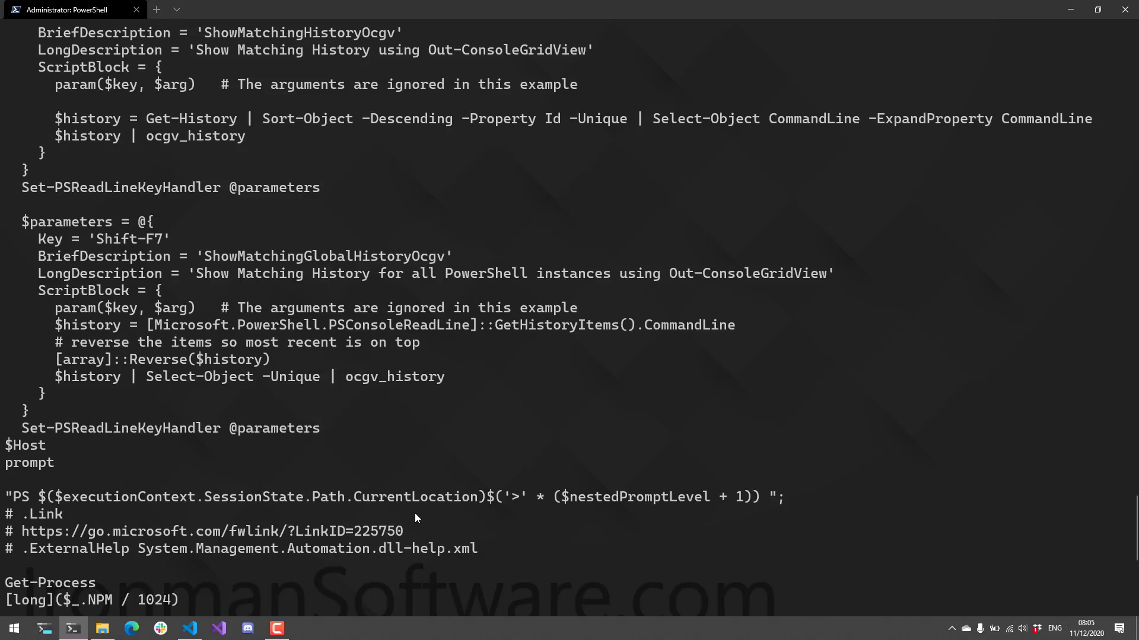
scroll(down, 3)
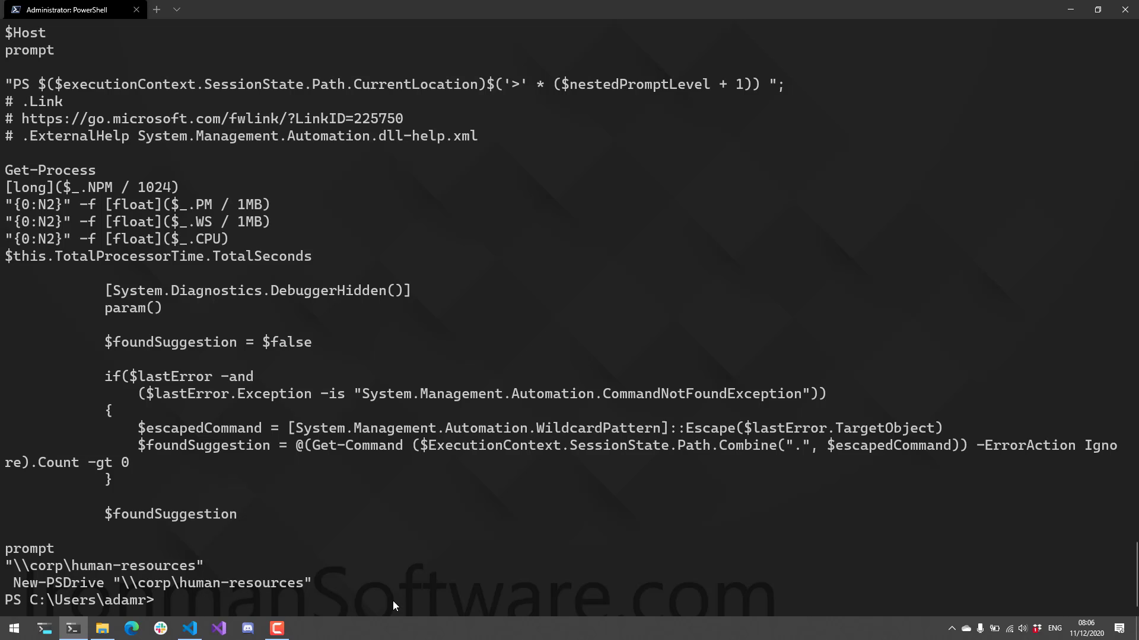
text(get-content "C:\users\adamr\desktop\admincommands.txt")
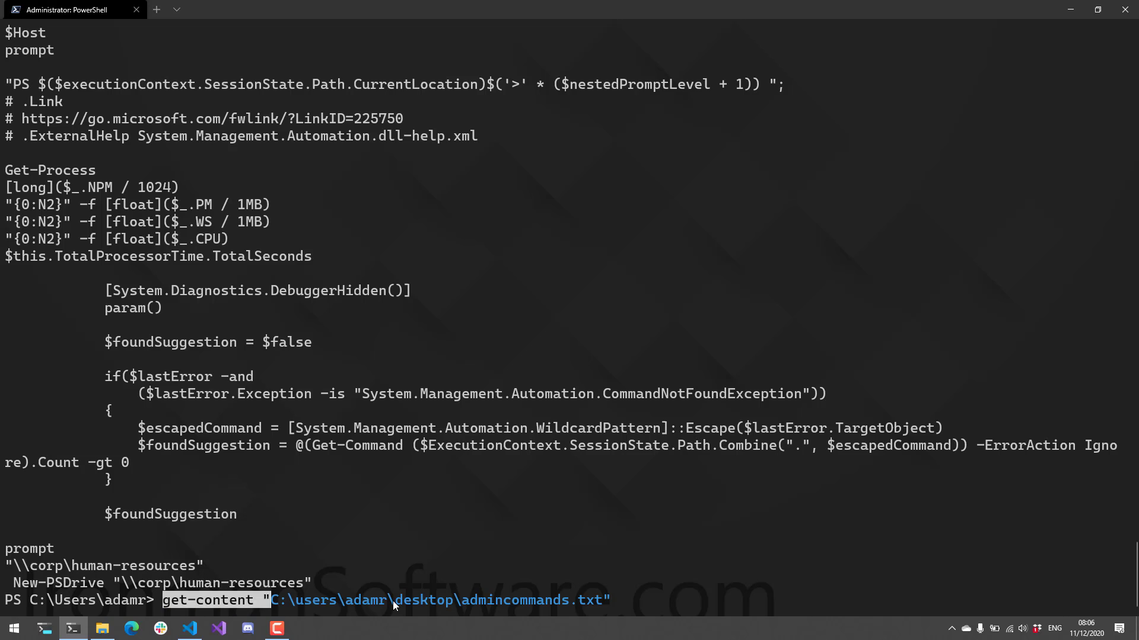
Remove the log file and apply $Config to the file system with Set-PSPConfiguration.
text(remvoe)
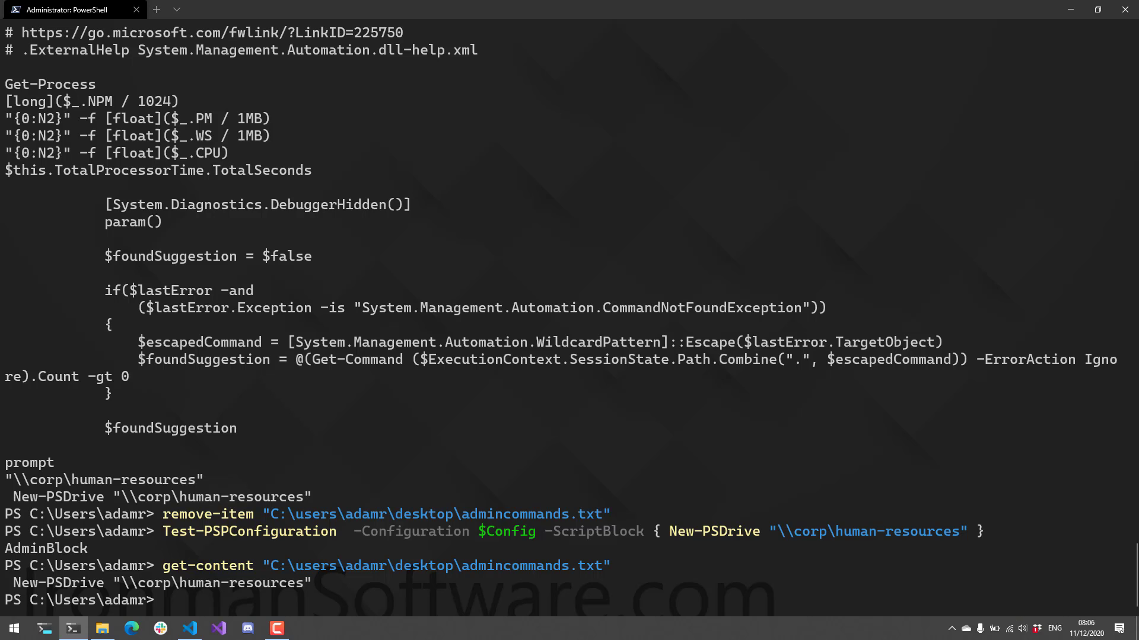
click(189, 628)
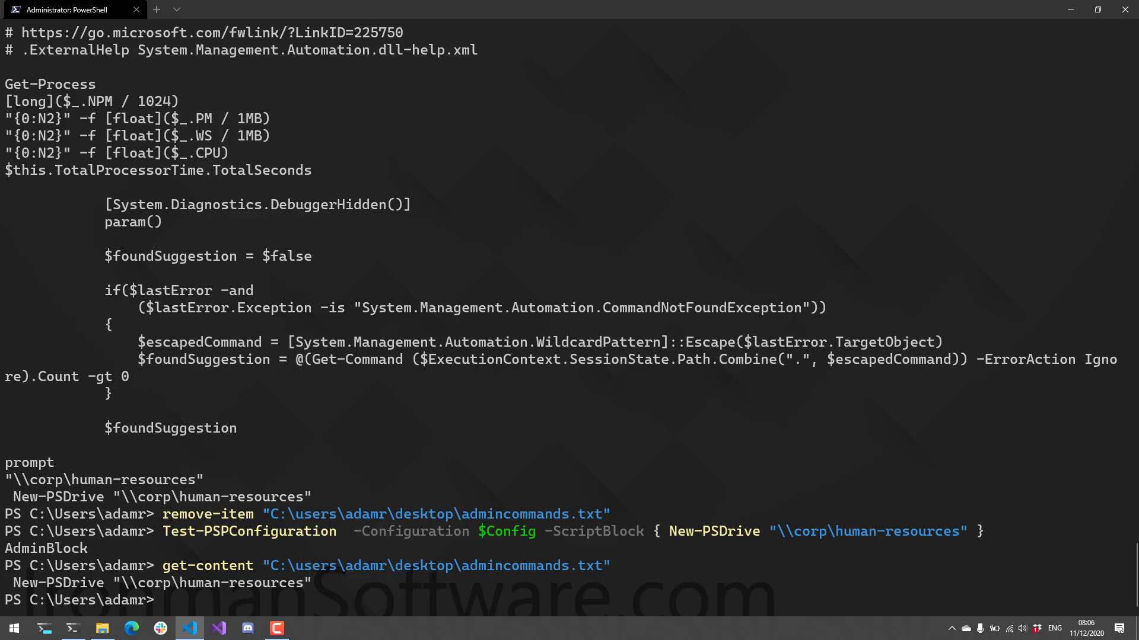
text(Set-PSPConfiguration -Configuration $Config -FileSystem)
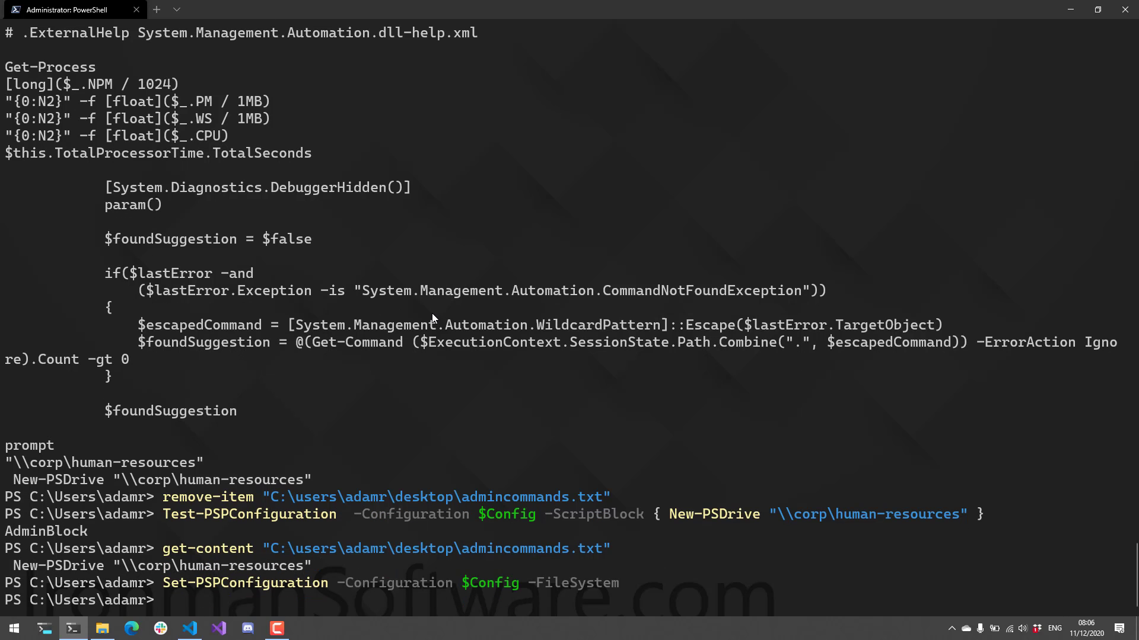
In a new Windows PowerShell, run New-PSDrive on \\corp\human-resources and see it blocked.
click(13, 627)
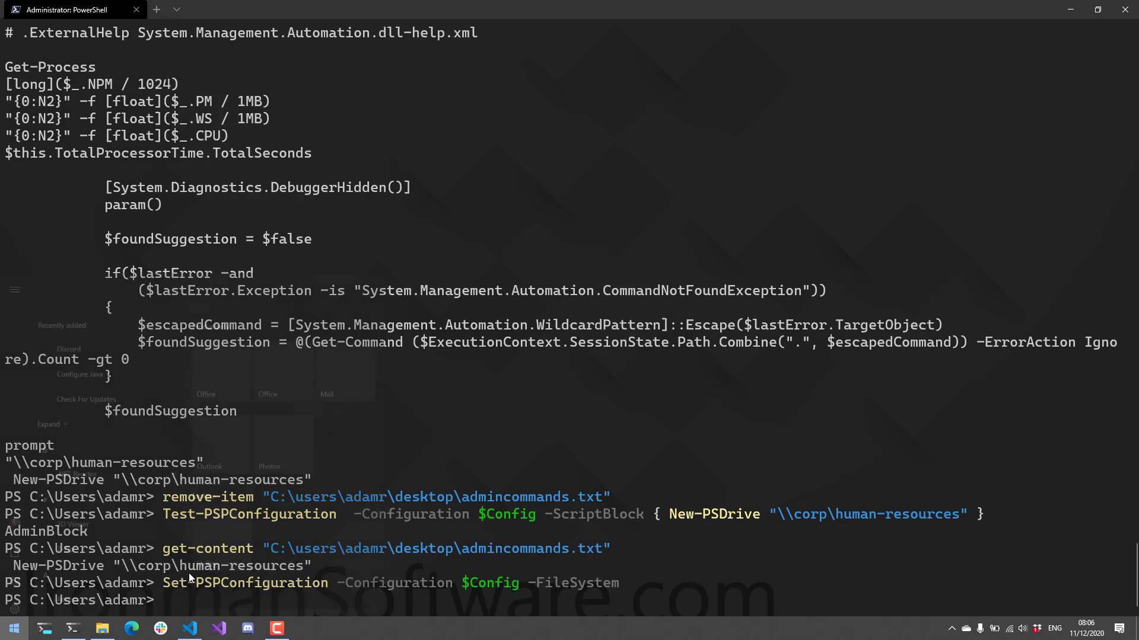
text(window)
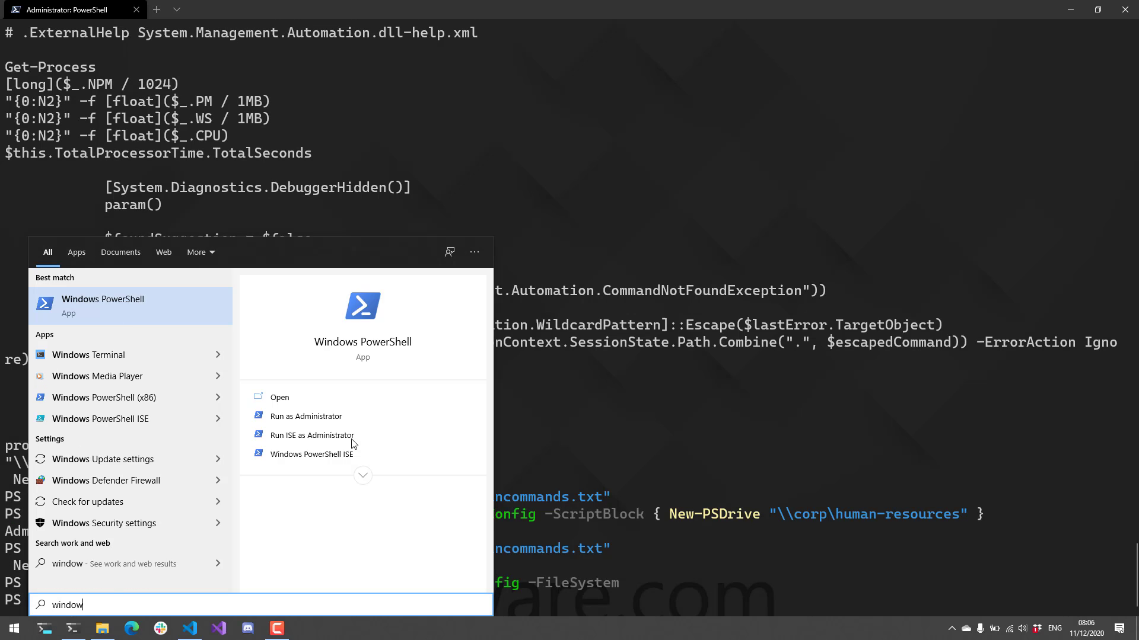
click(279, 397)
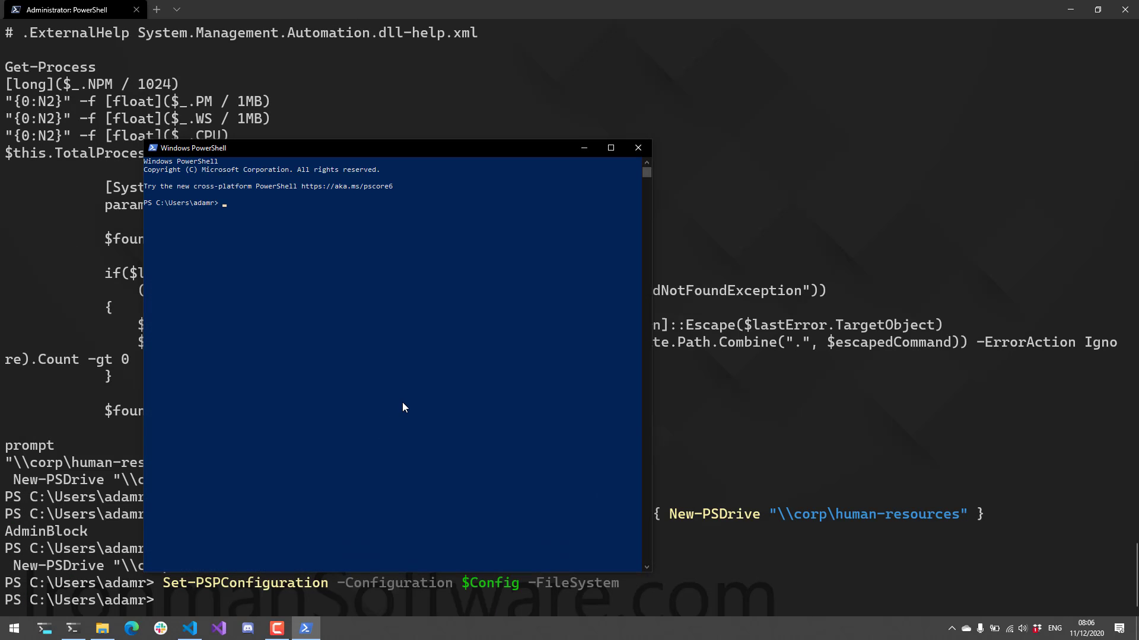
text(new-psdrive)
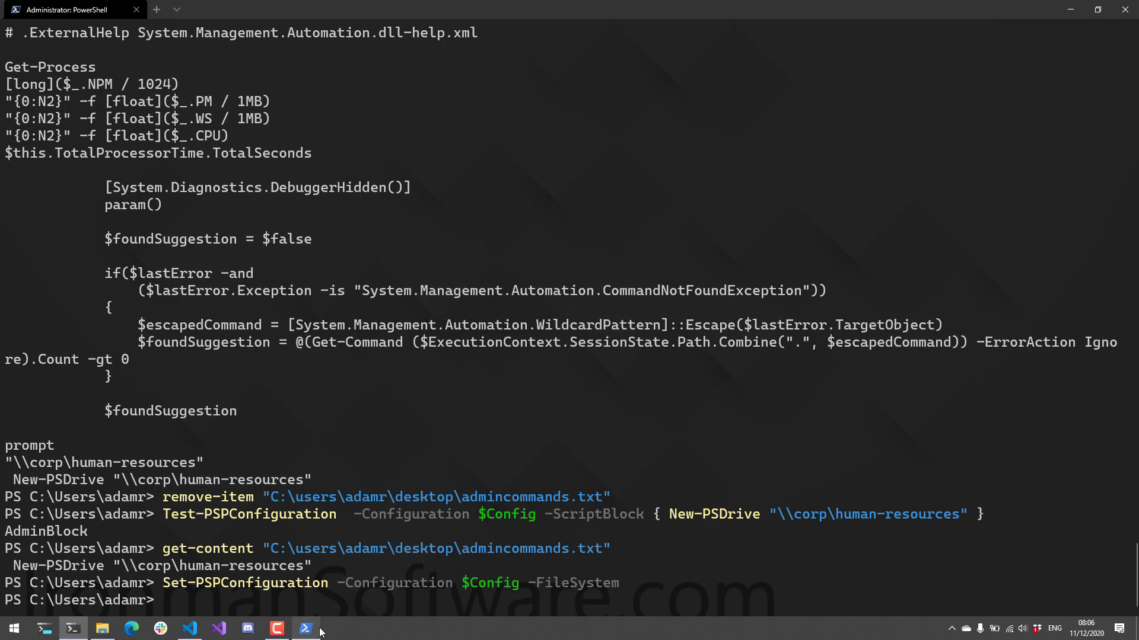
click(304, 628)
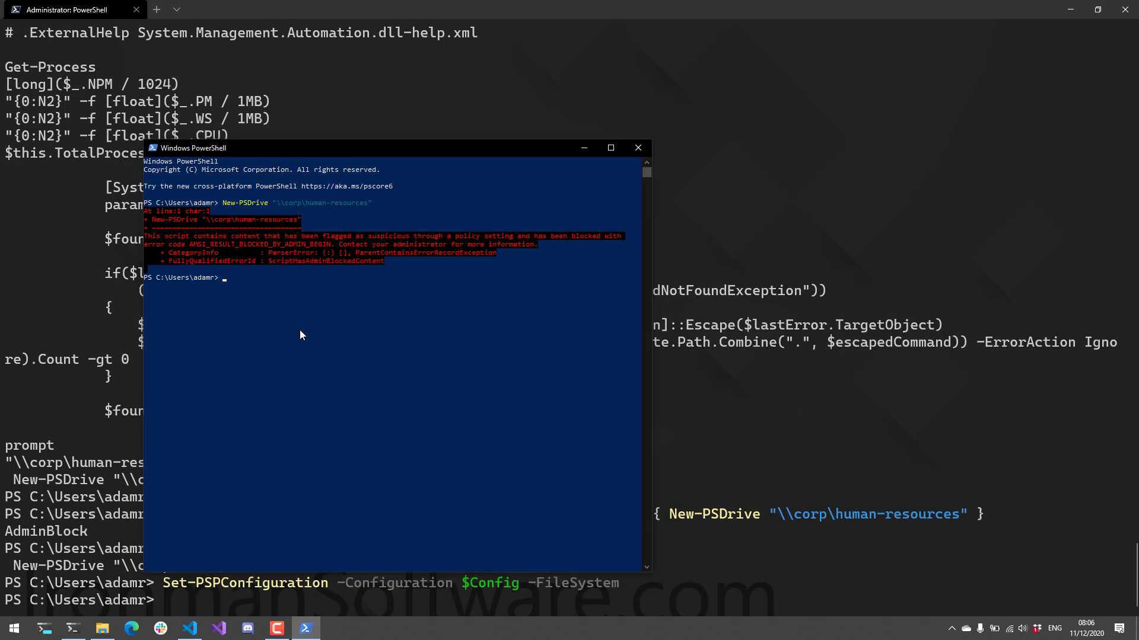